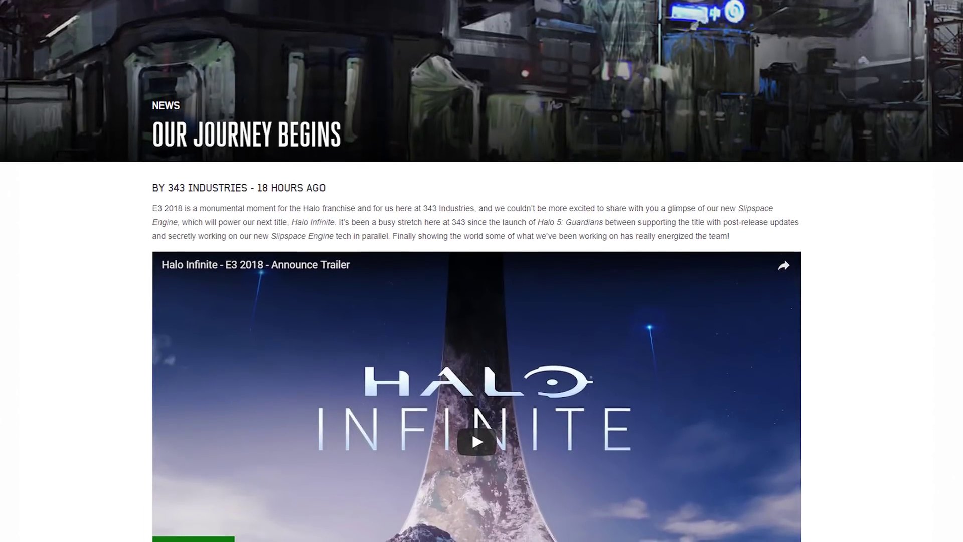
pyautogui.scroll(-3)
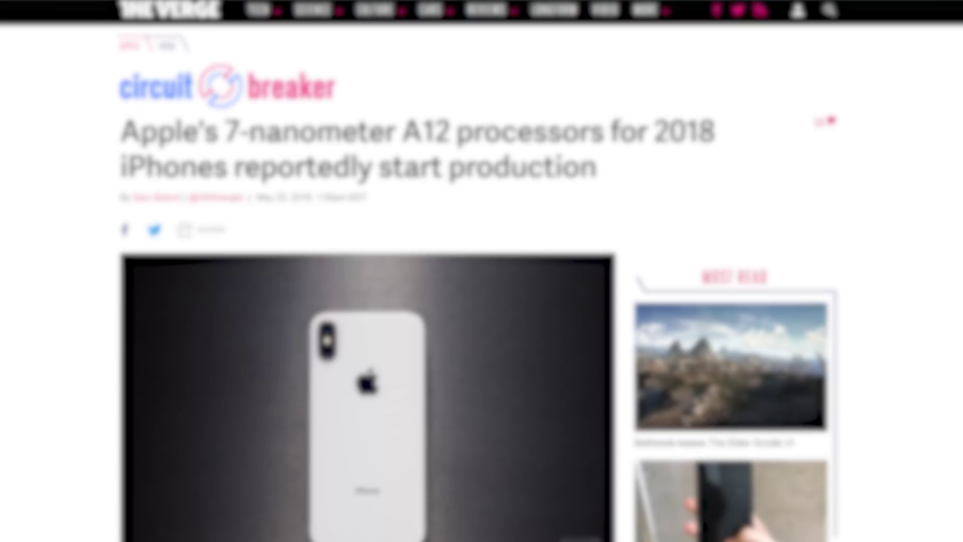
pyautogui.scroll(3)
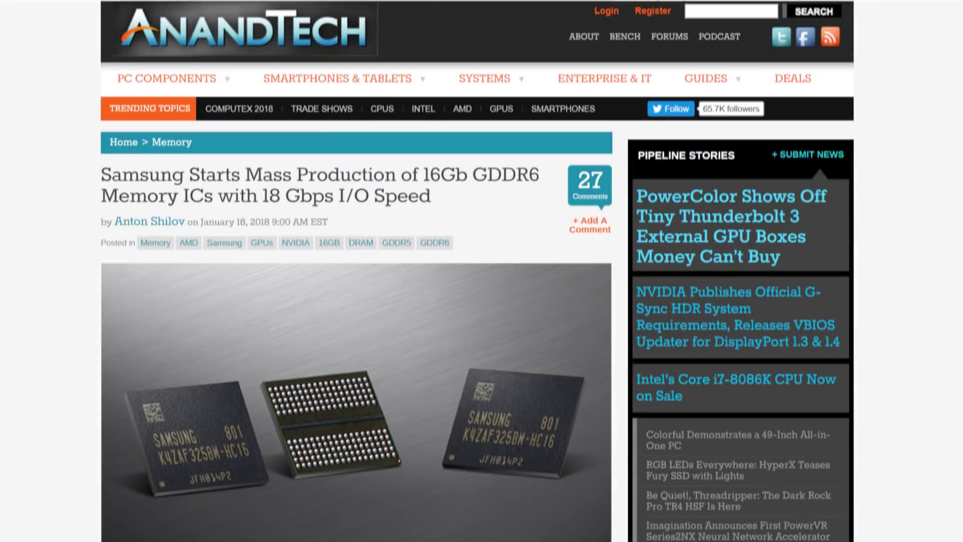
pyautogui.scroll(-3)
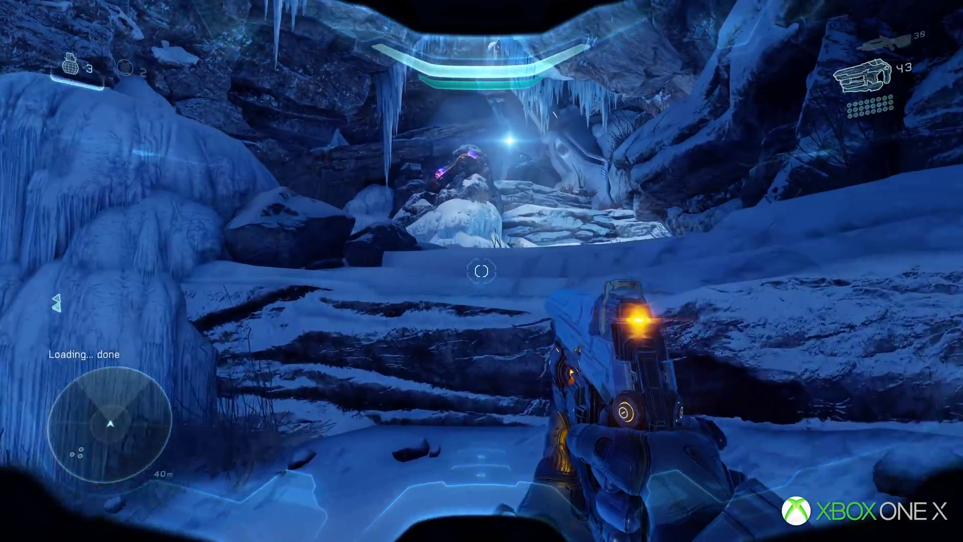
pyautogui.moveTo(481, 271)
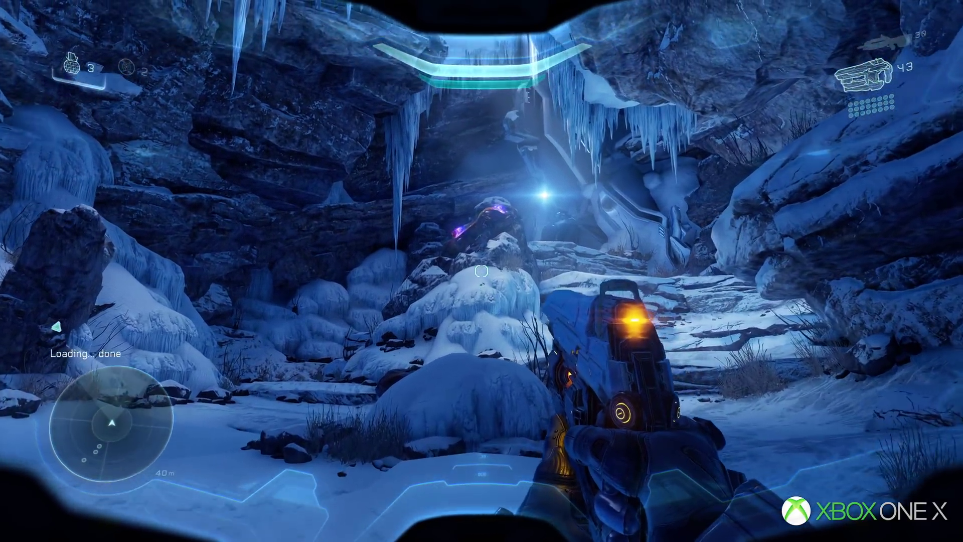